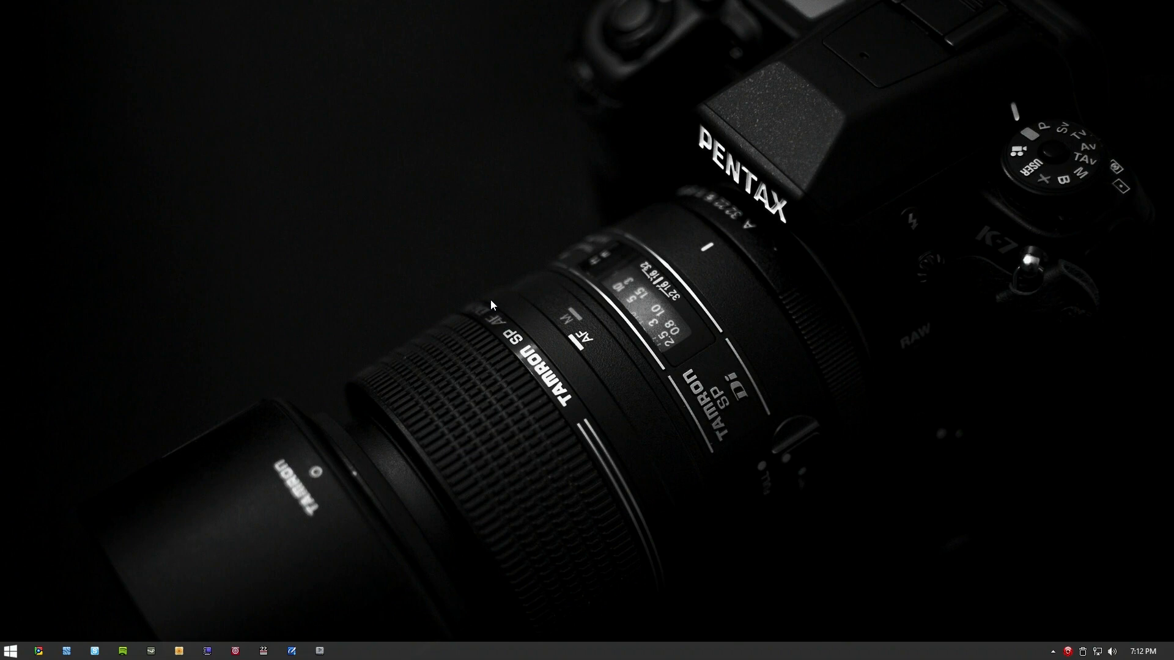
mouse_move(496, 312)
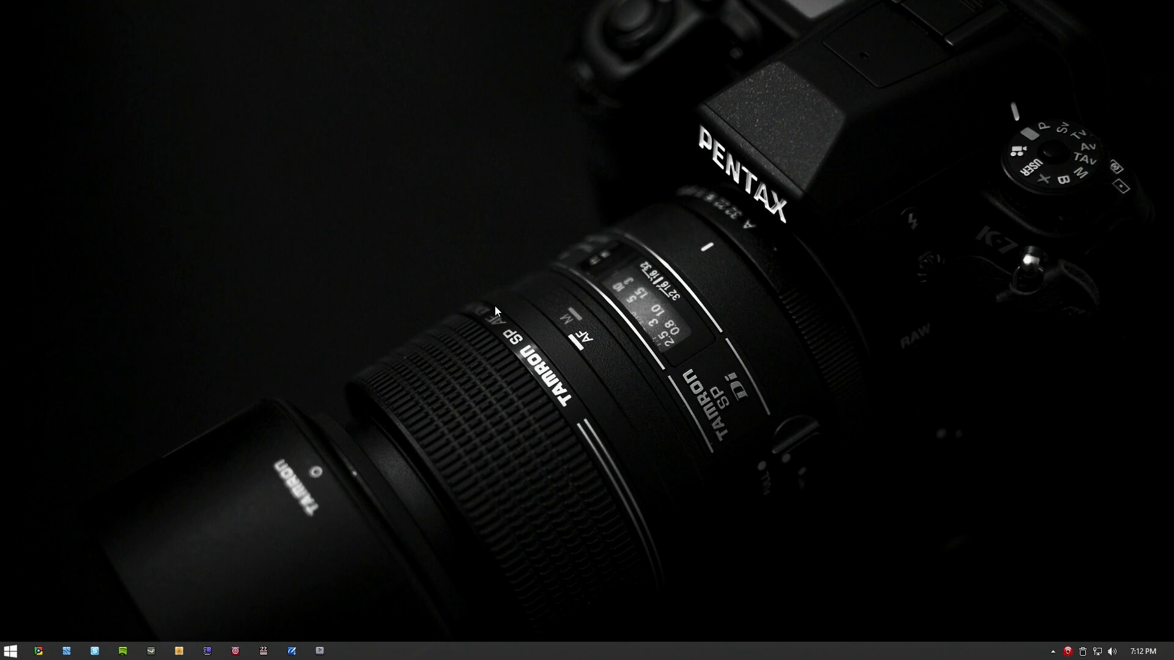
mouse_move(293, 421)
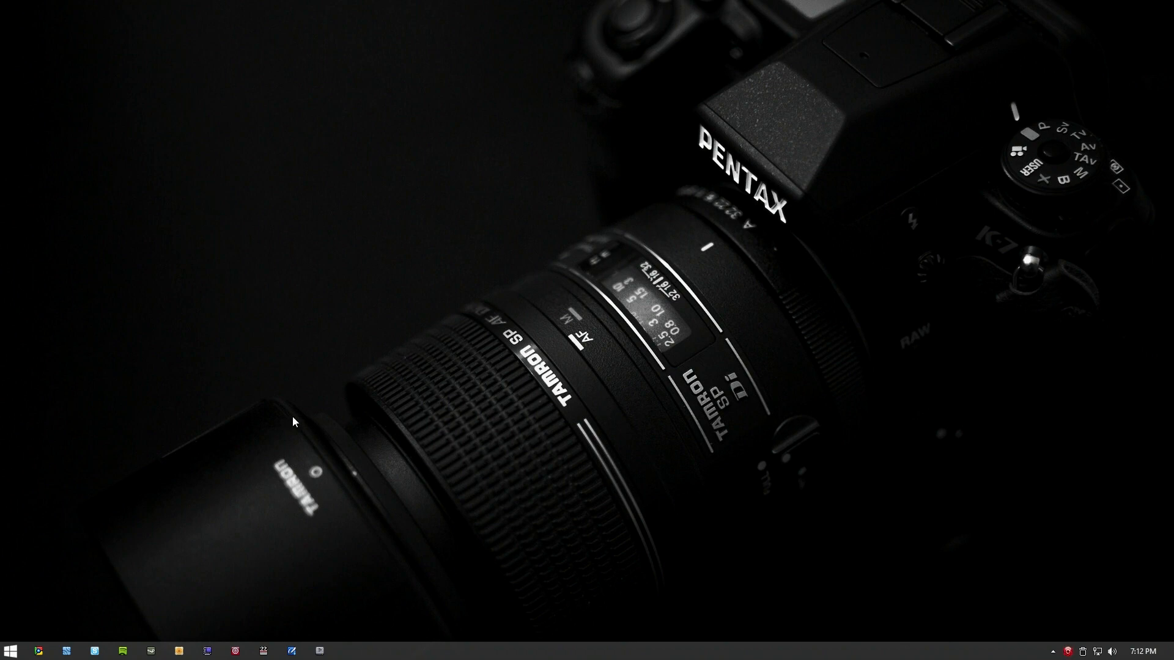
mouse_move(283, 432)
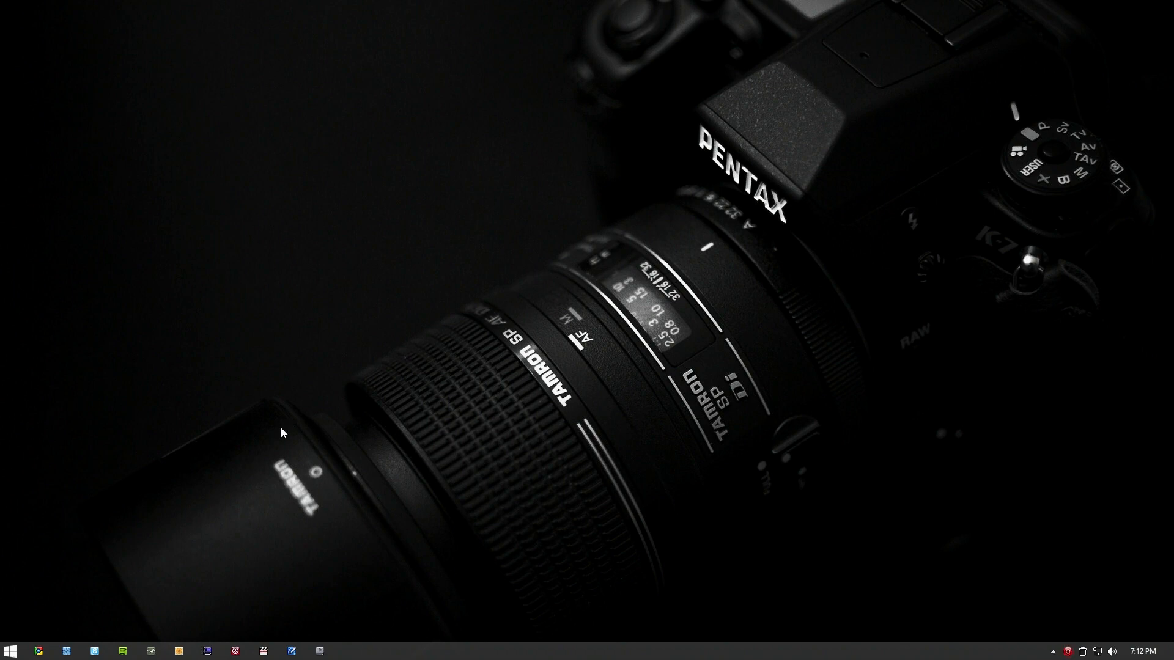
Dismiss Dxtory and start downloading MSI Afterburner from its Chrome search result
left_click(207, 650)
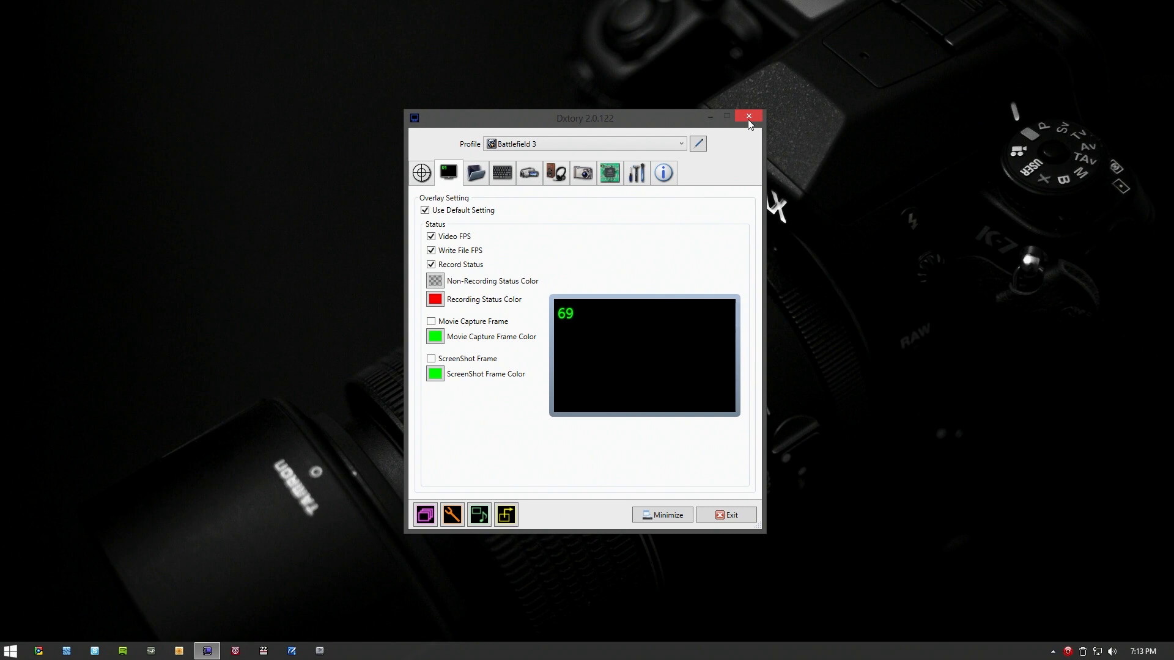
mouse_move(748, 116)
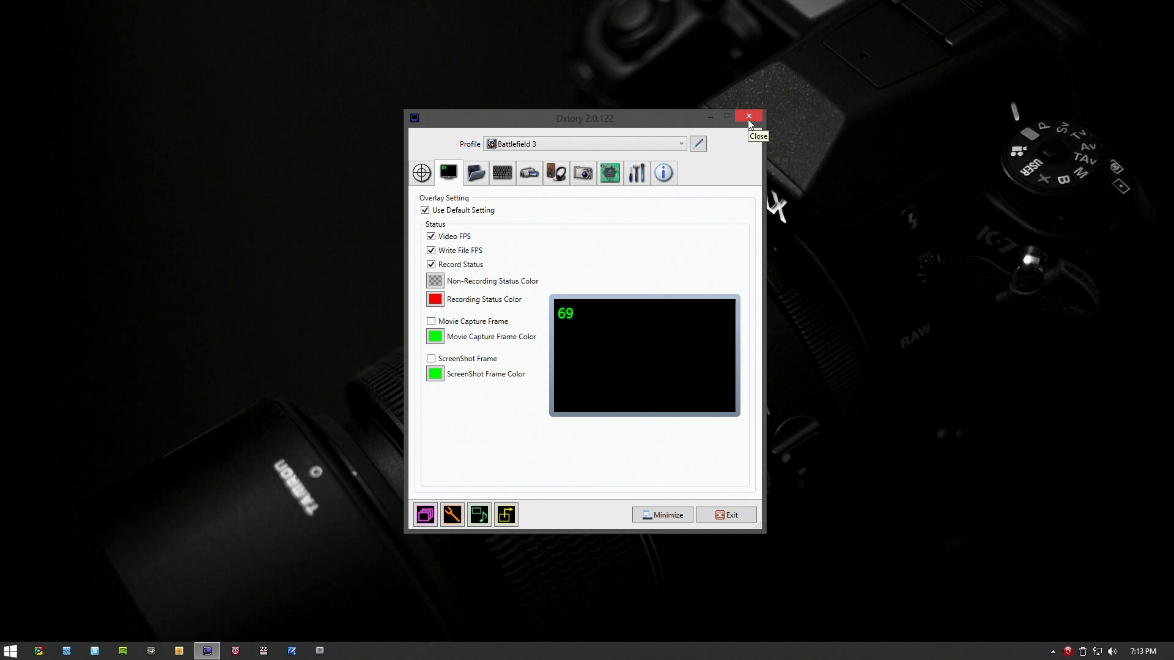
left_click(747, 117)
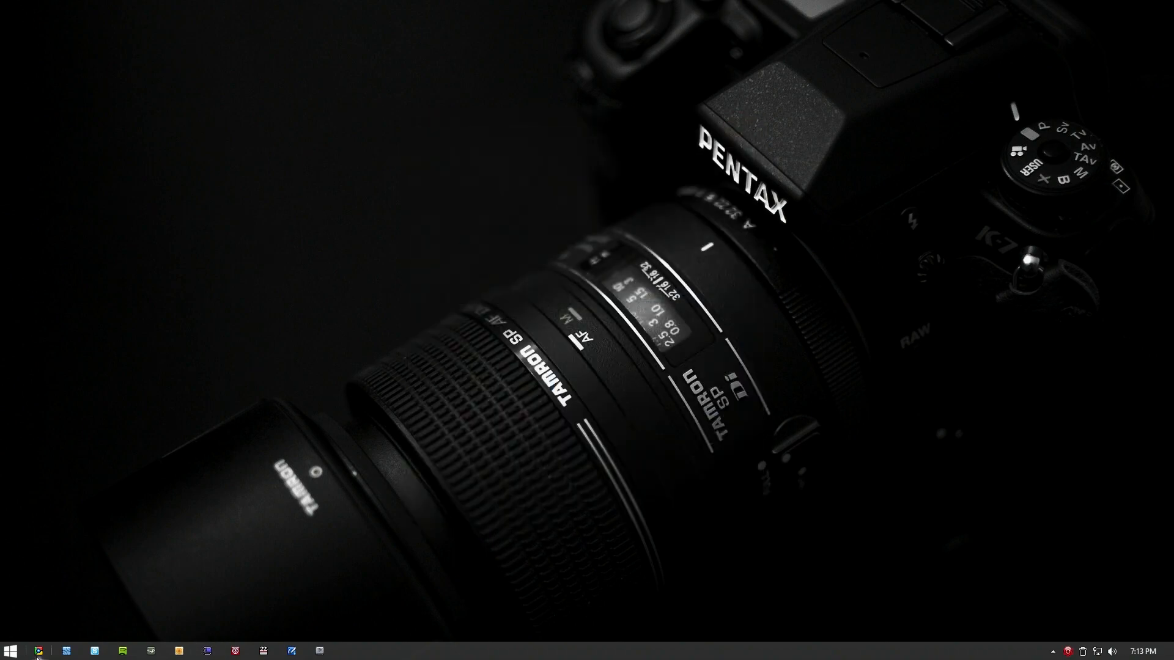
left_click(36, 649)
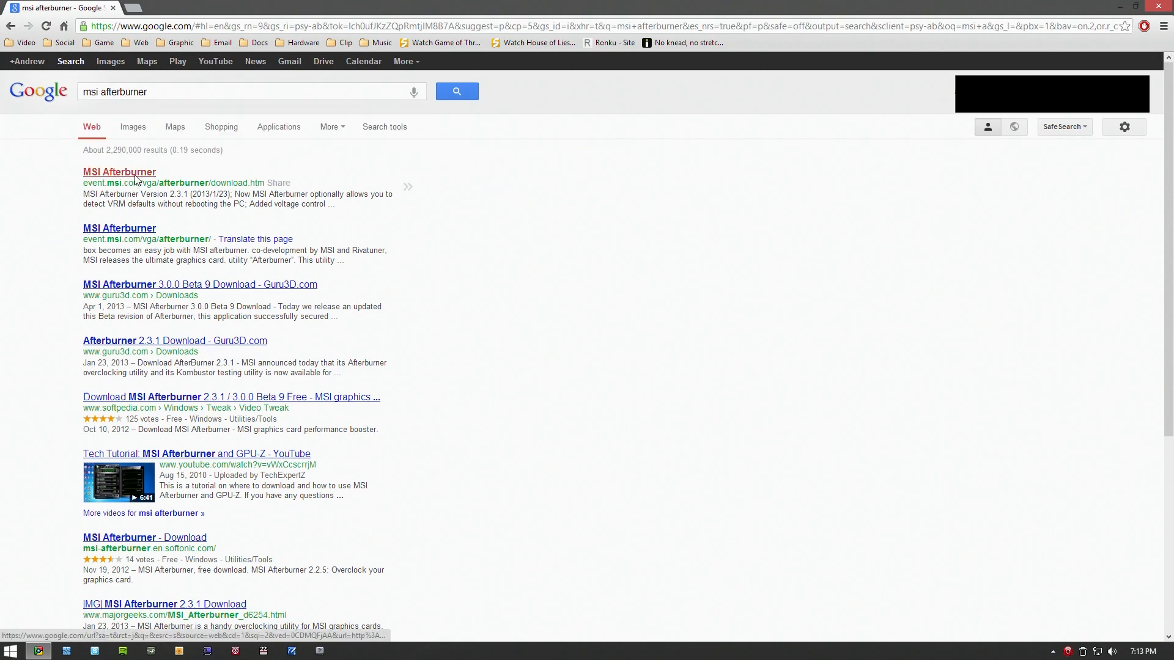
left_click(118, 171)
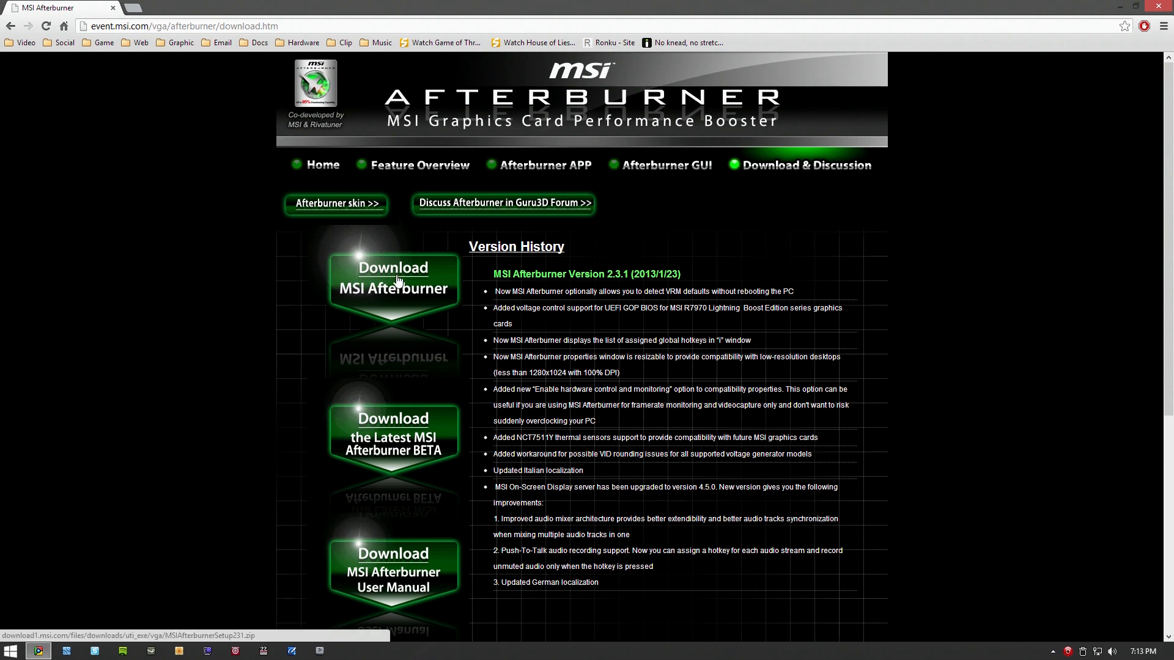
left_click(392, 277)
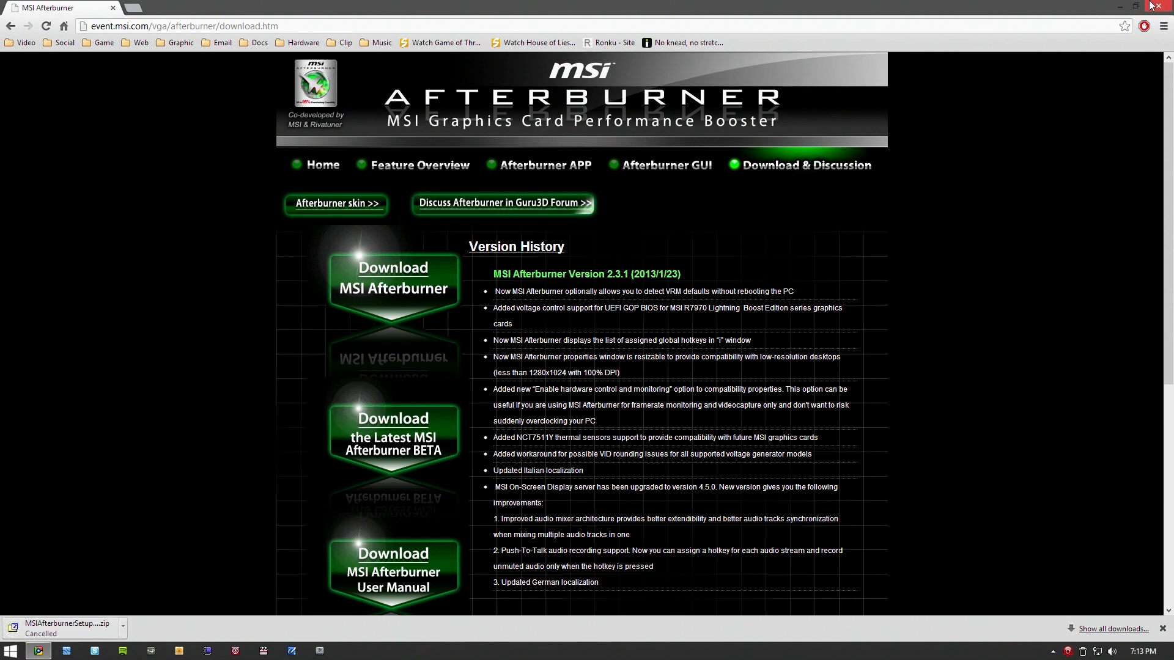
Close the browser, launch MSI Afterburner from the taskbar and open its properties
left_click(1136, 7)
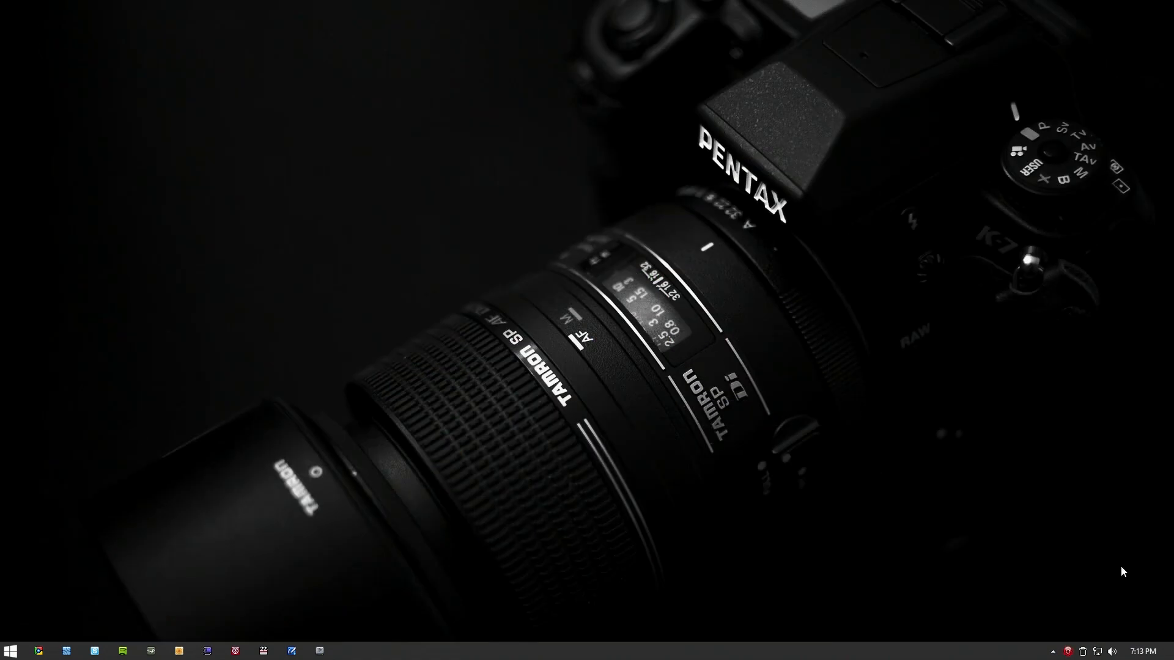
left_click(1053, 650)
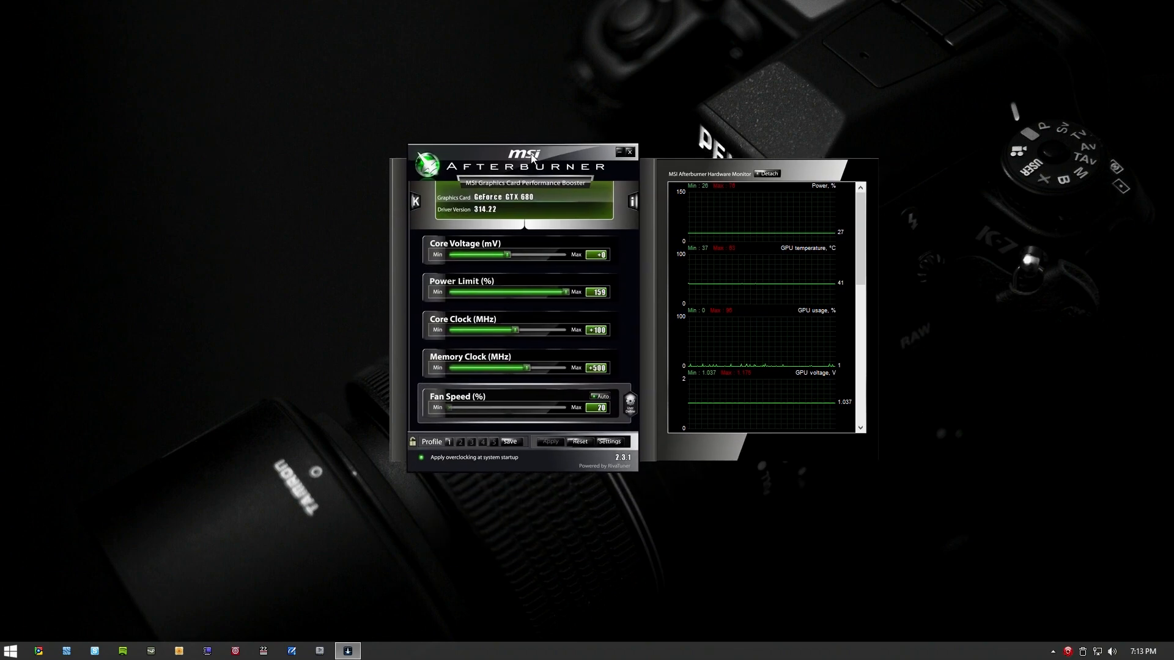
mouse_move(524, 366)
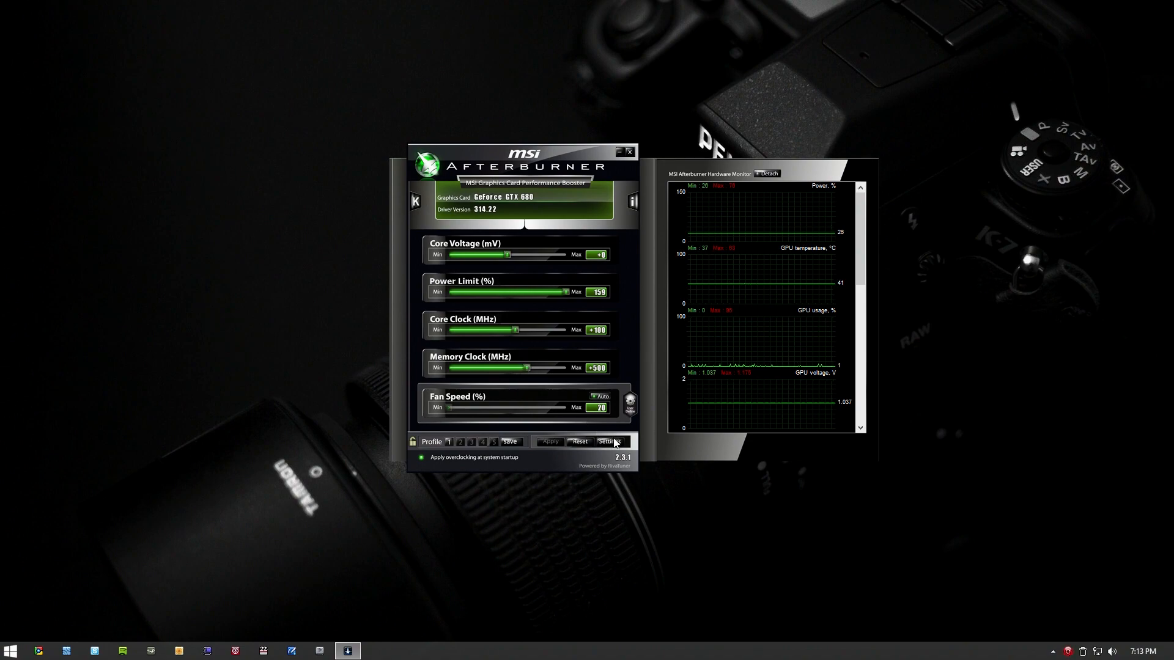
left_click(608, 441)
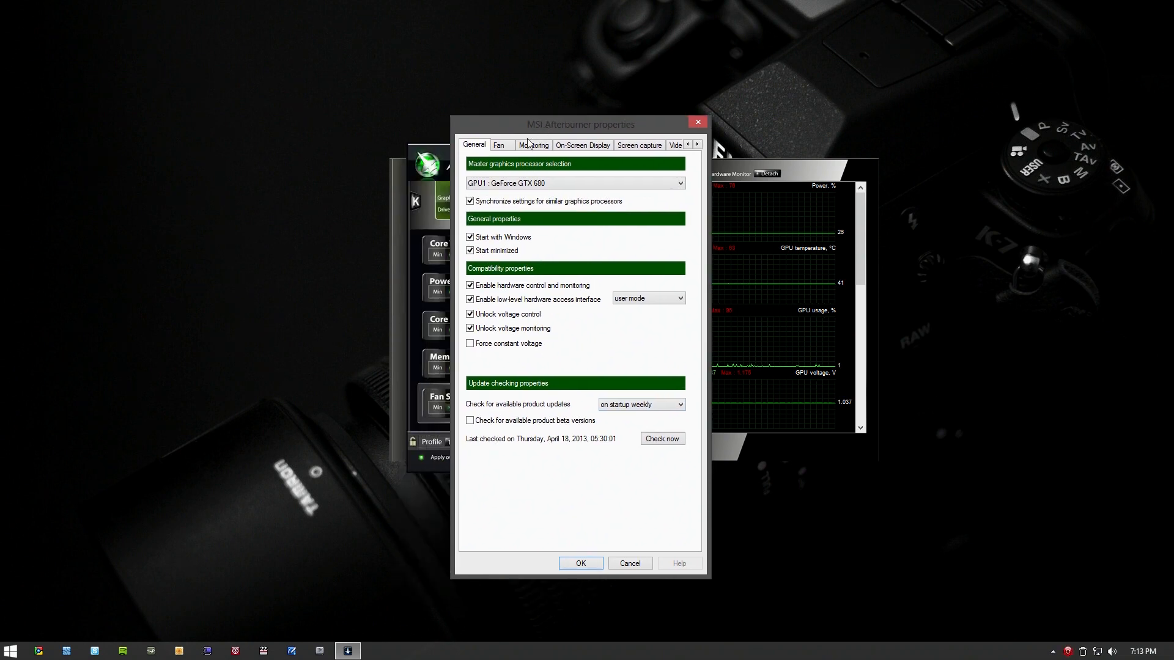
Reopen the properties and accept the Monitoring settings with Framerate set to show on-screen
left_click(580, 563)
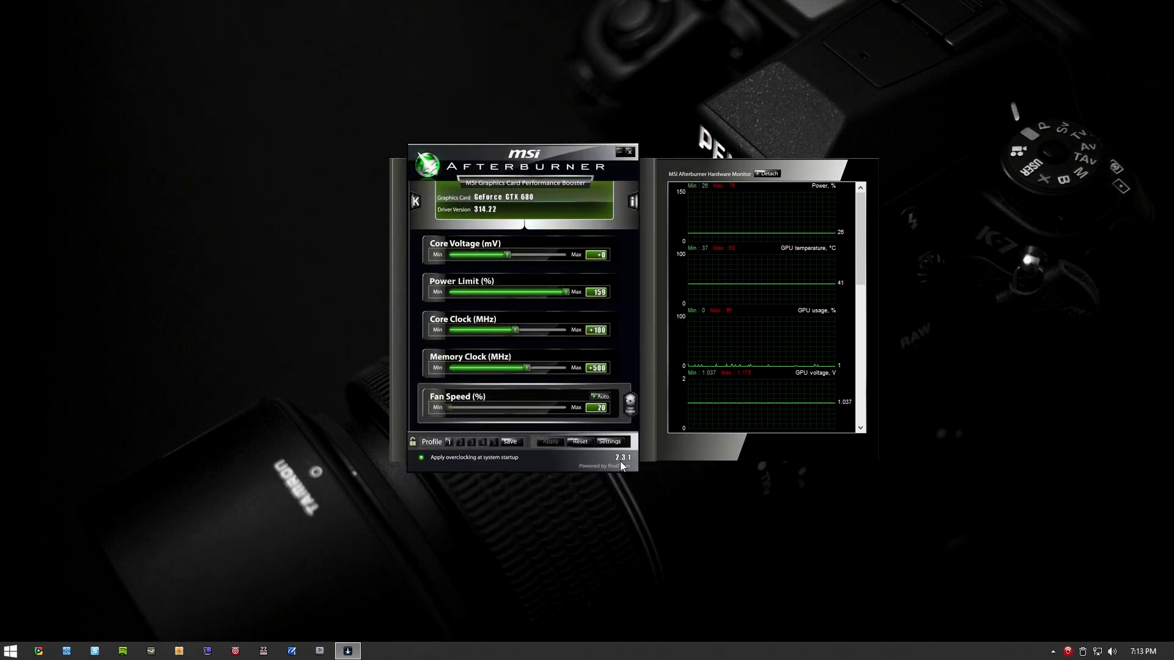
left_click(609, 441)
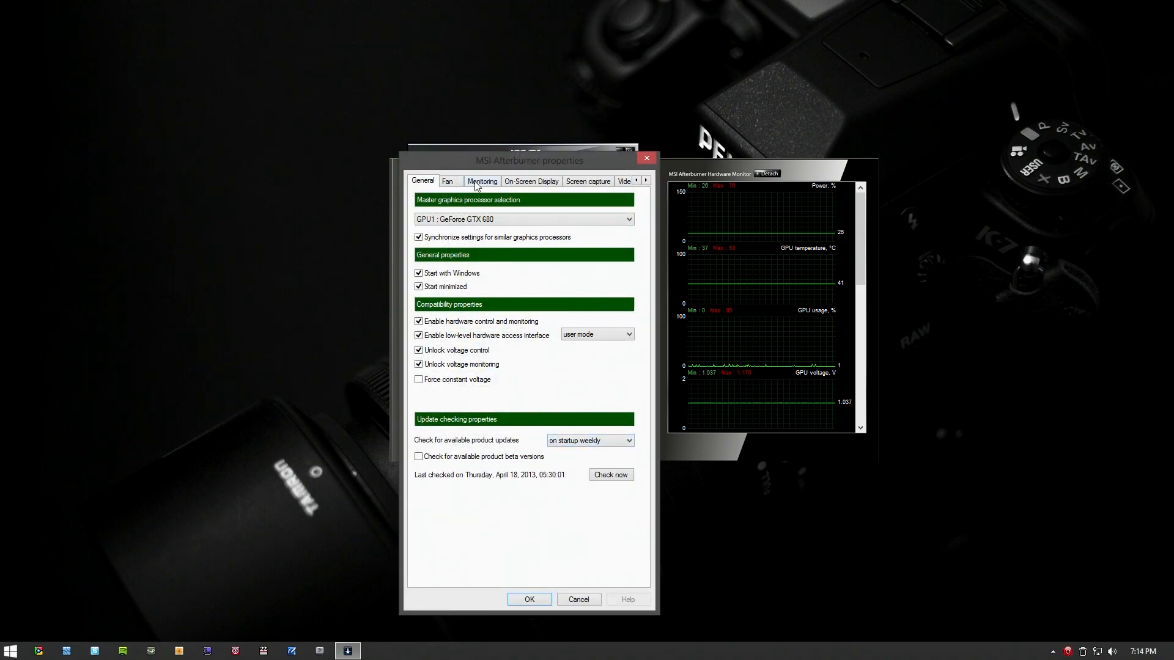
left_click(481, 180)
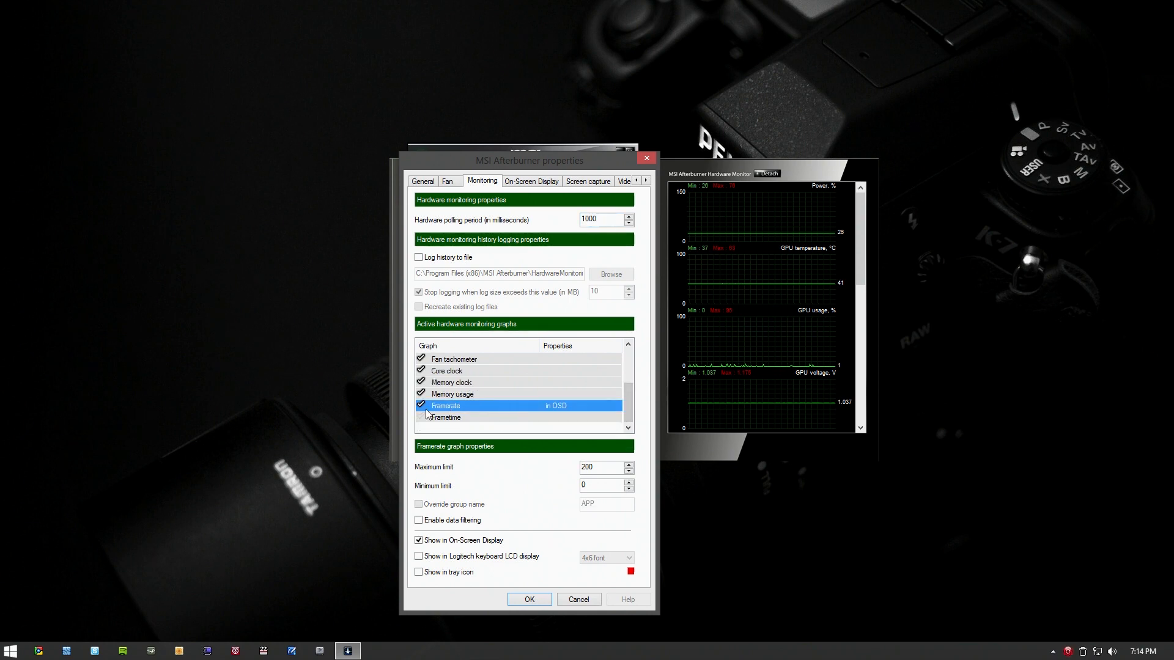
mouse_move(531, 428)
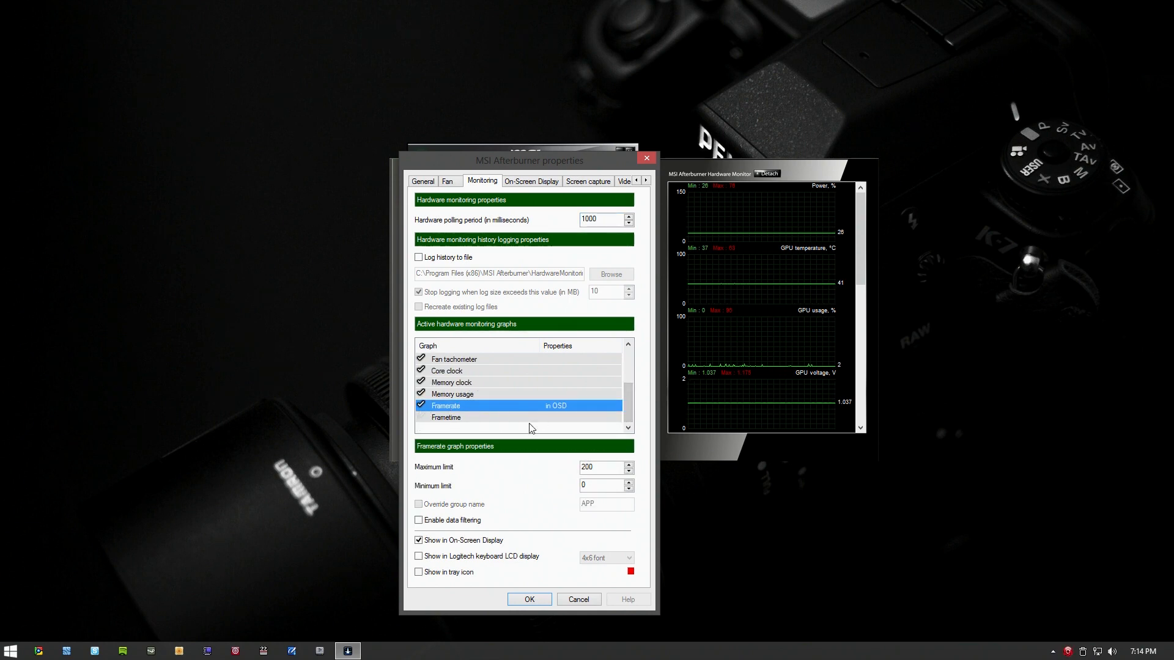
mouse_move(453, 547)
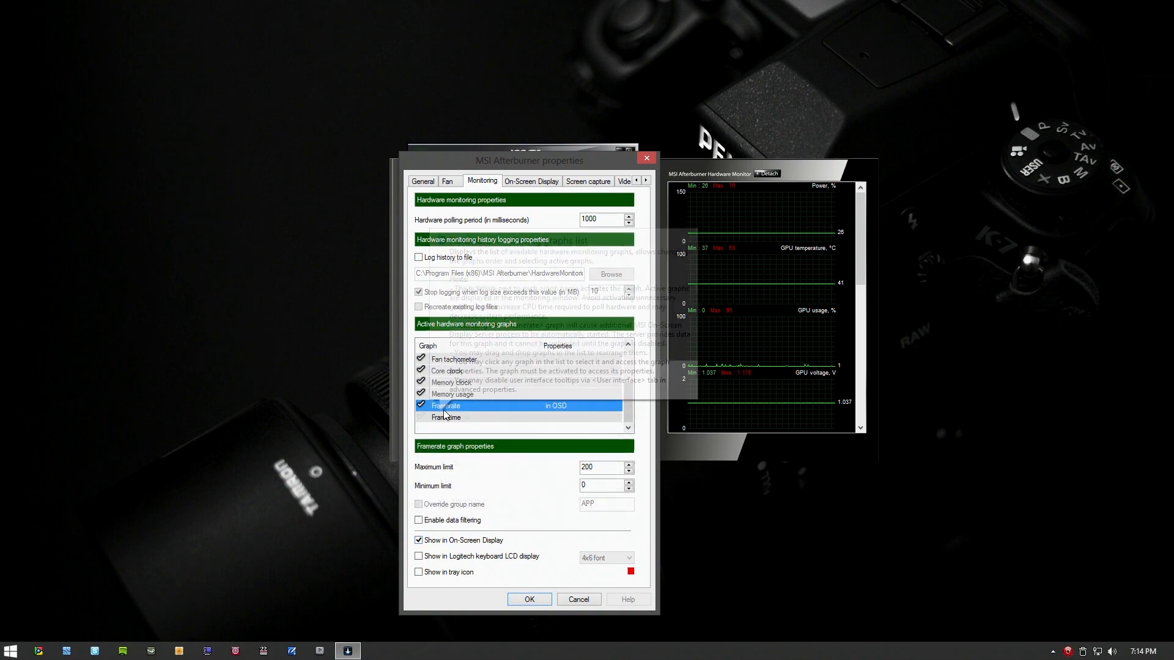
left_click(577, 599)
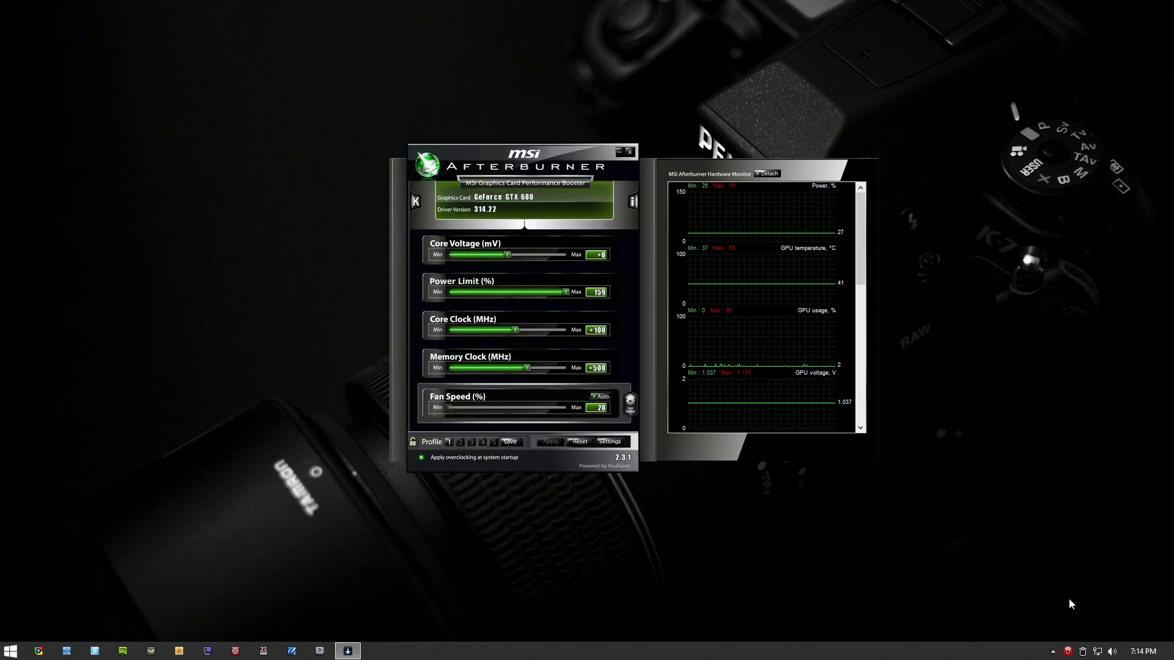
left_click(1053, 650)
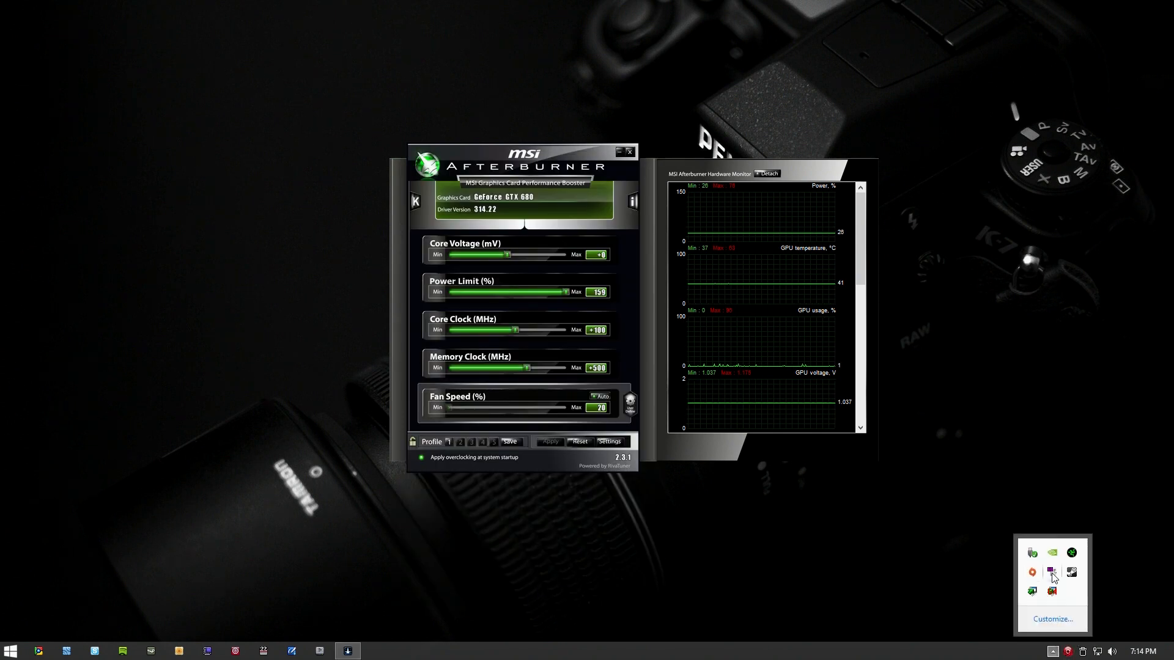
mouse_move(1050, 572)
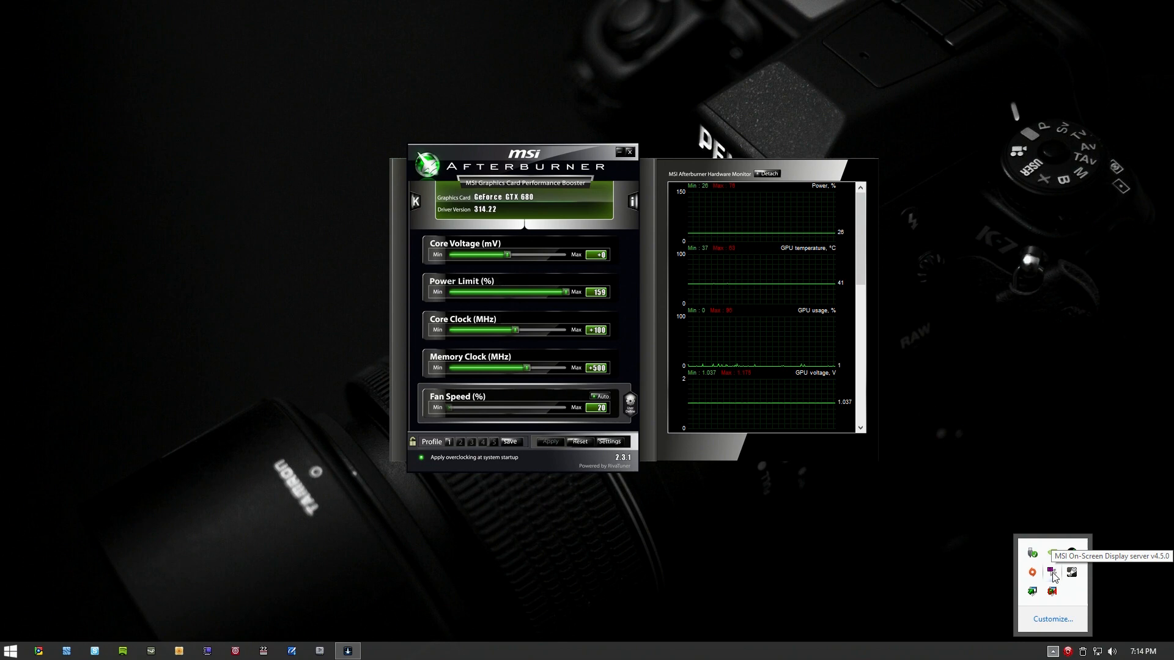
right_click(1051, 572)
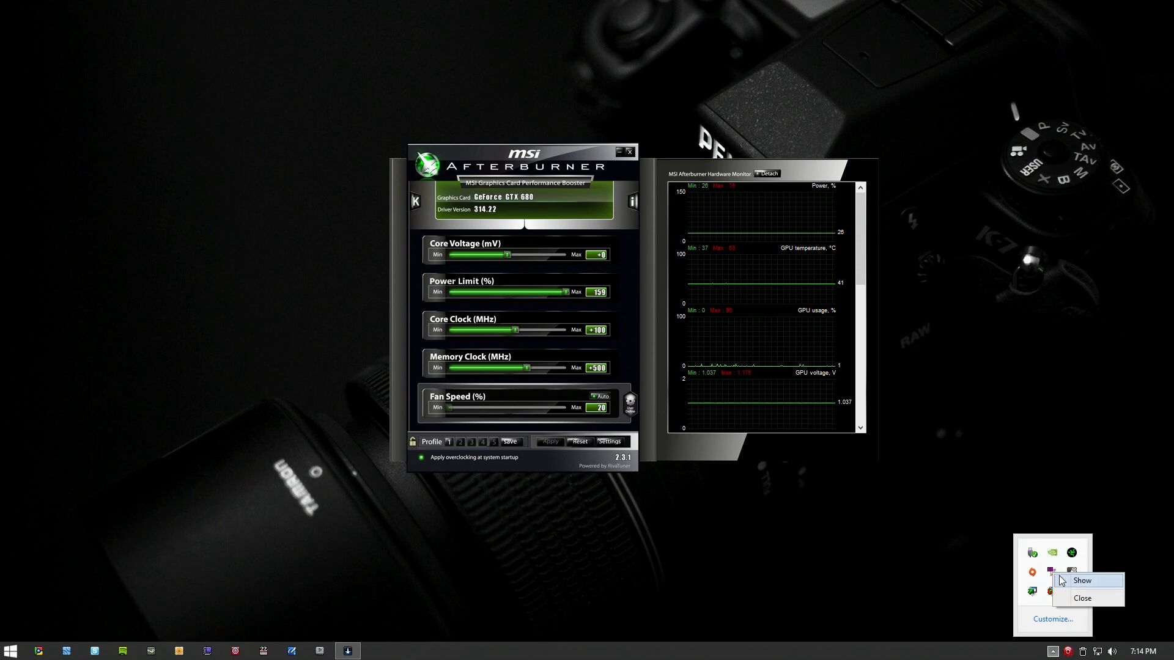
left_click(1081, 580)
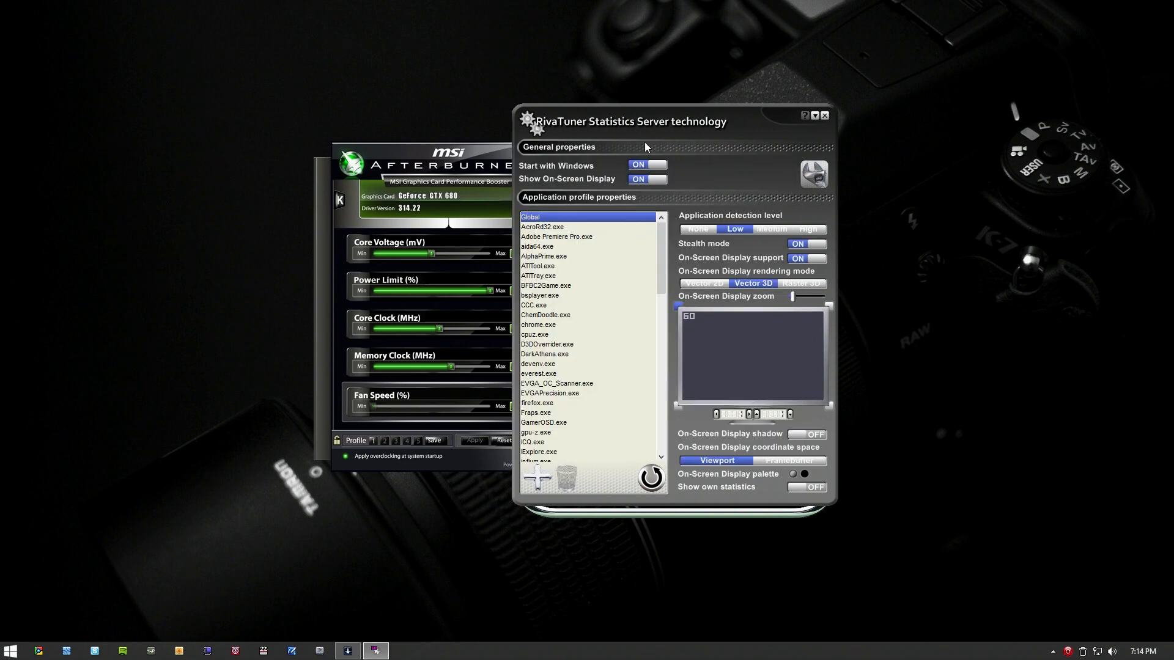
mouse_move(628, 135)
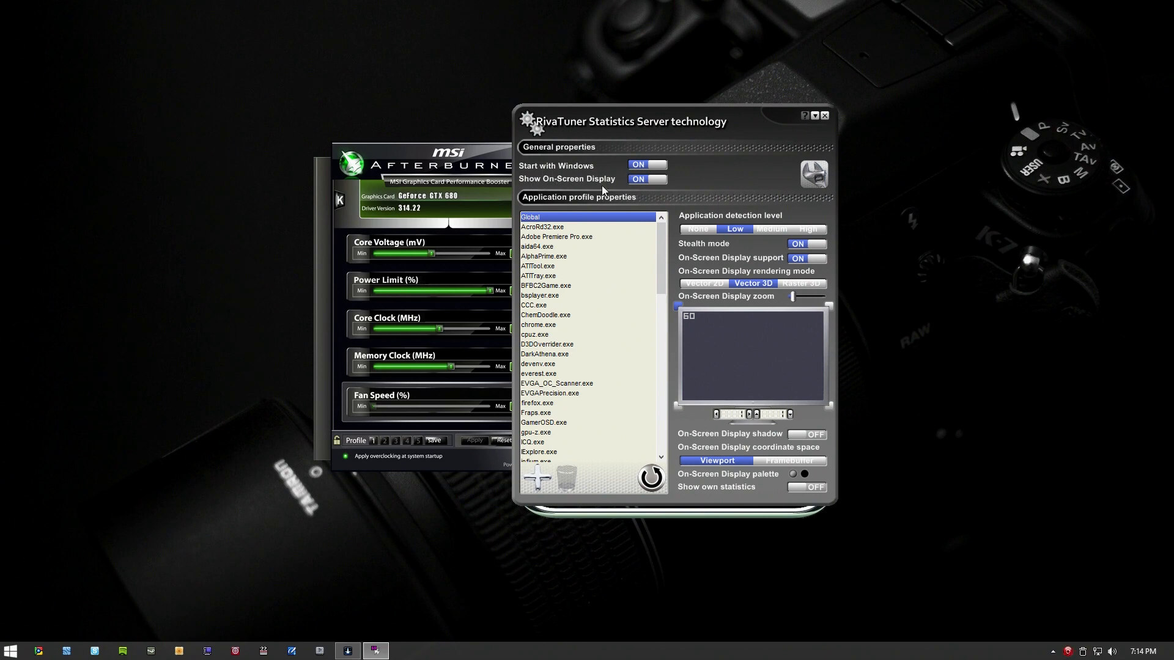
mouse_move(712, 221)
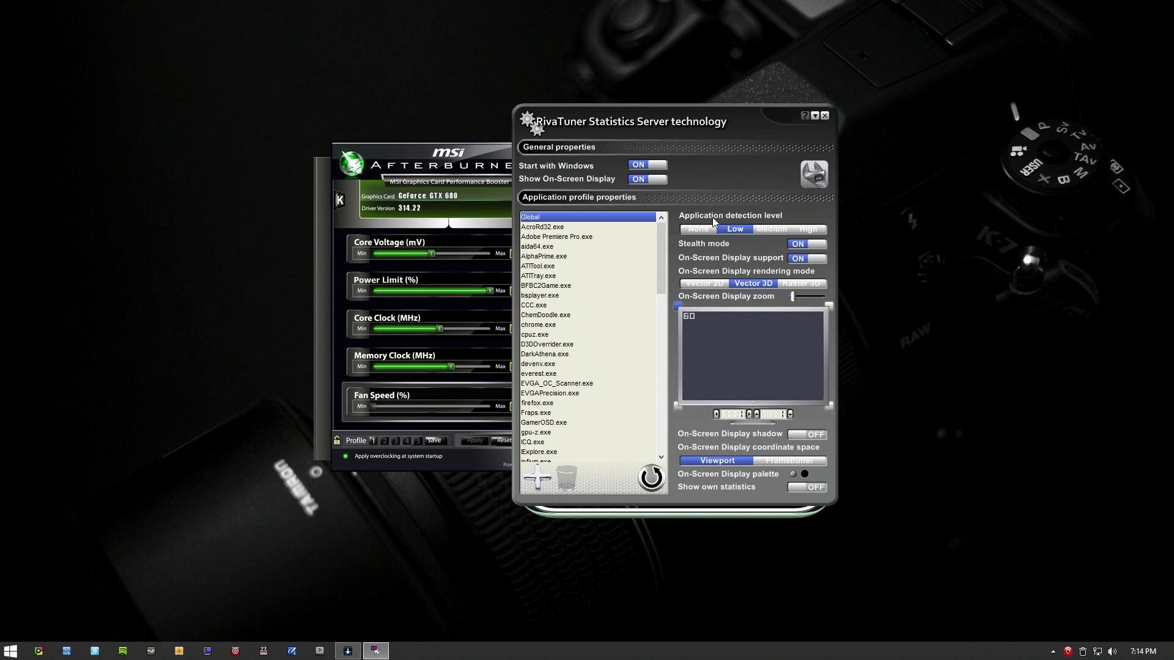
mouse_move(754, 227)
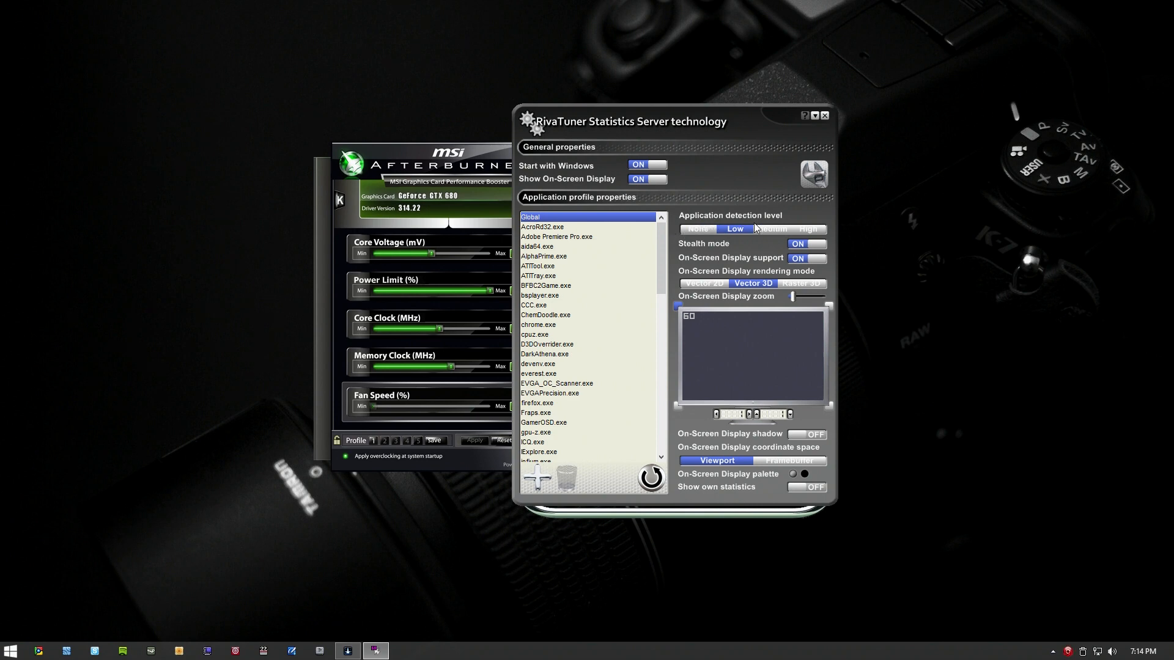
left_click(807, 243)
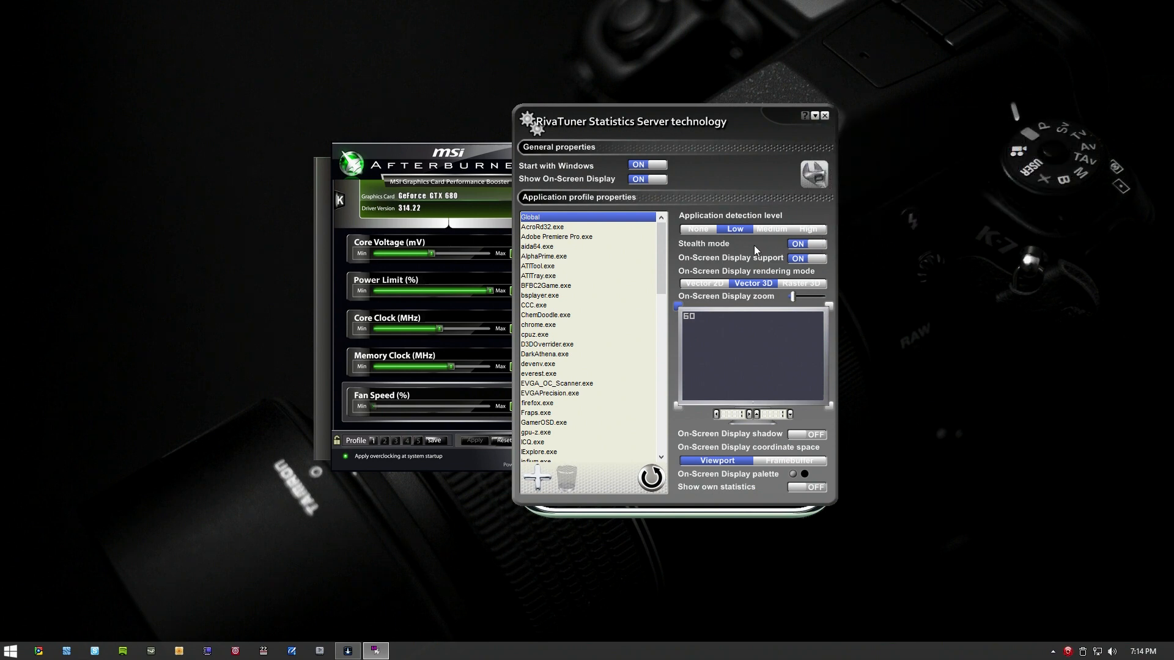
mouse_move(753, 250)
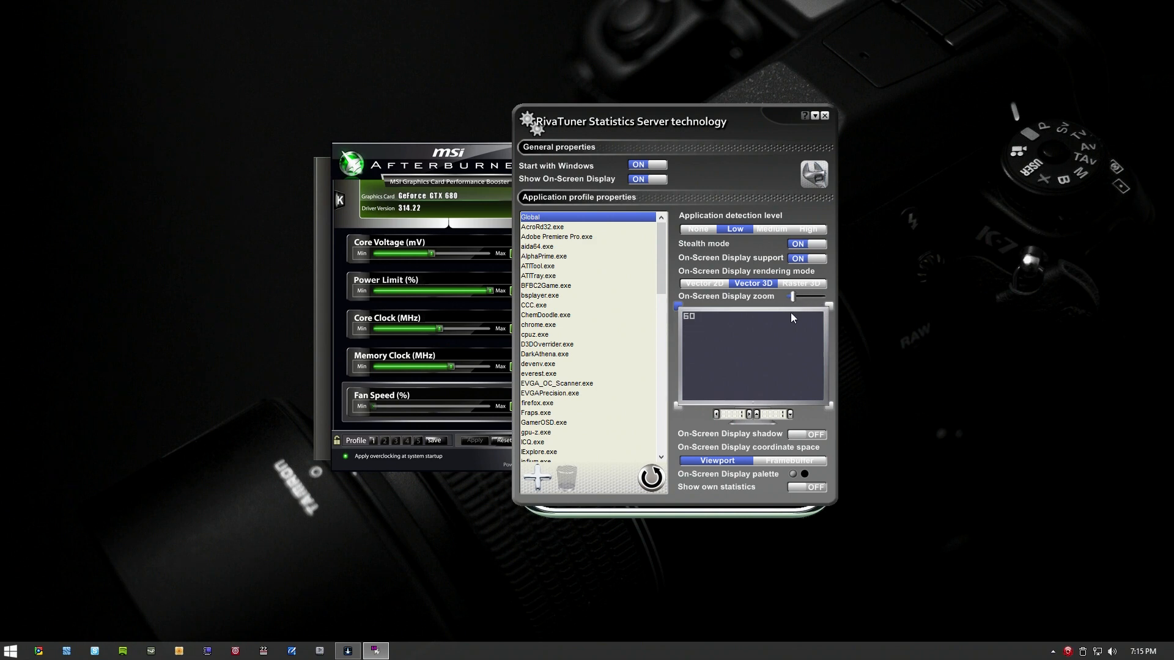
left_click(803, 474)
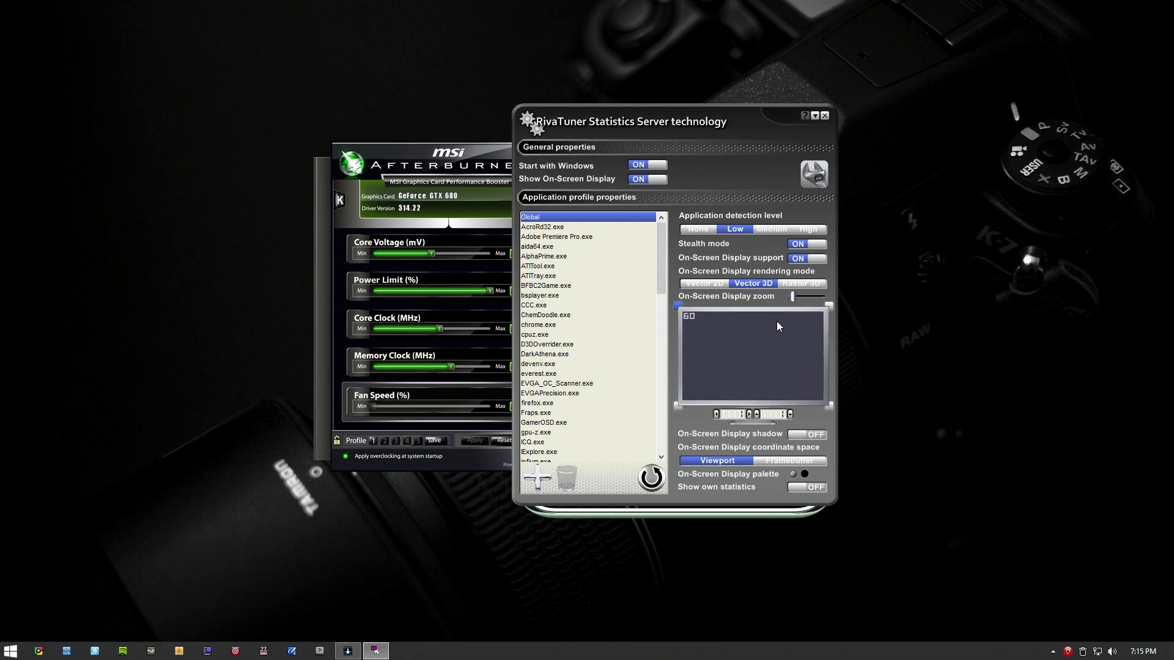
left_click(824, 115)
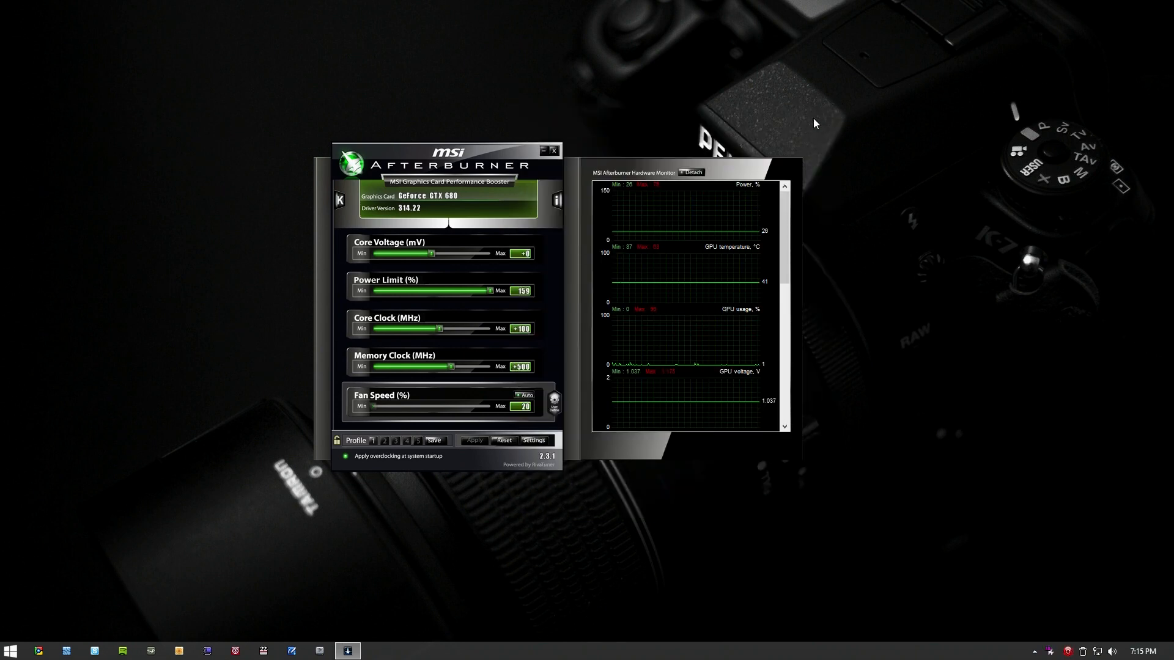
mouse_move(543, 151)
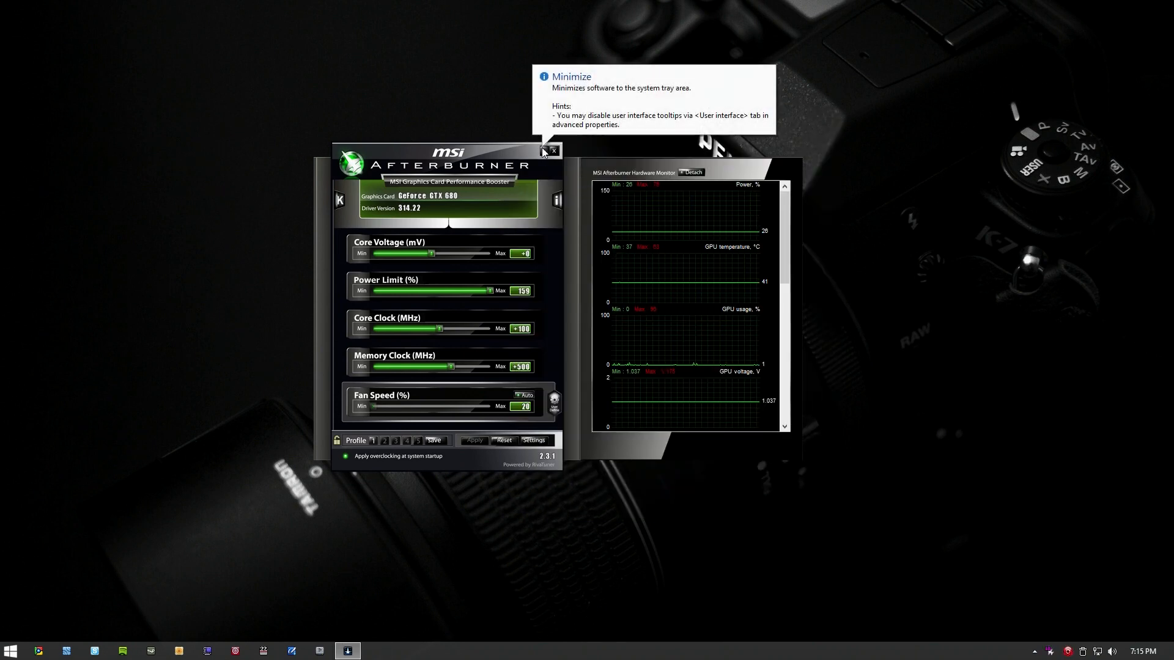
Minimize Afterburner to the system tray and reopen its properties from the notification area
left_click(542, 151)
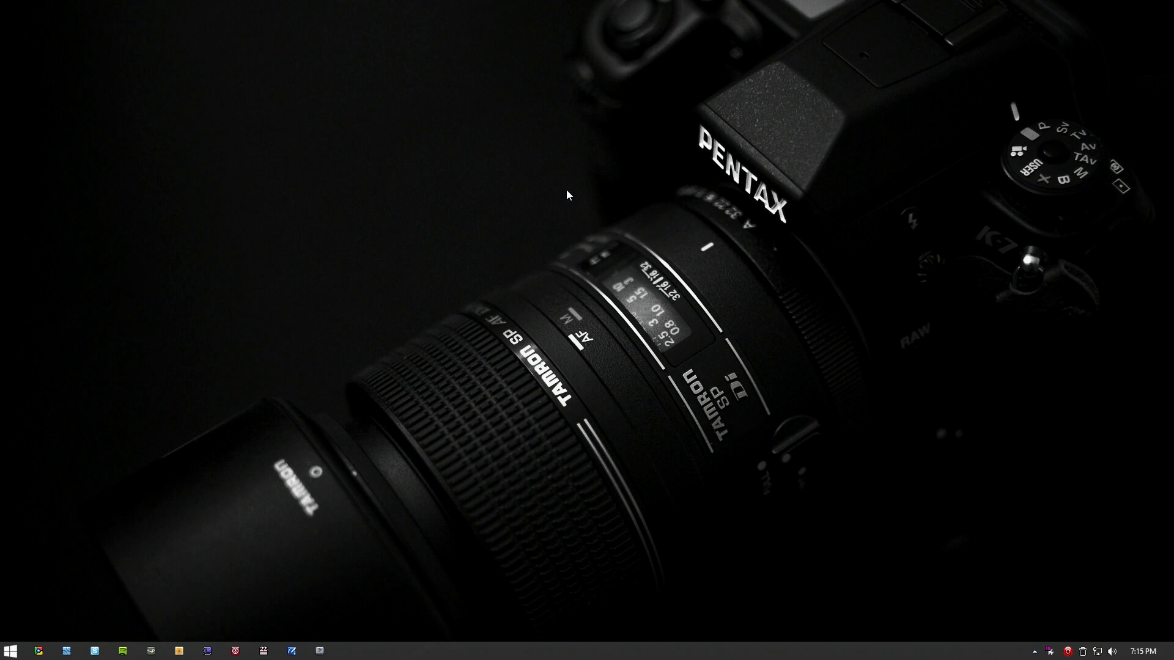
mouse_move(1068, 402)
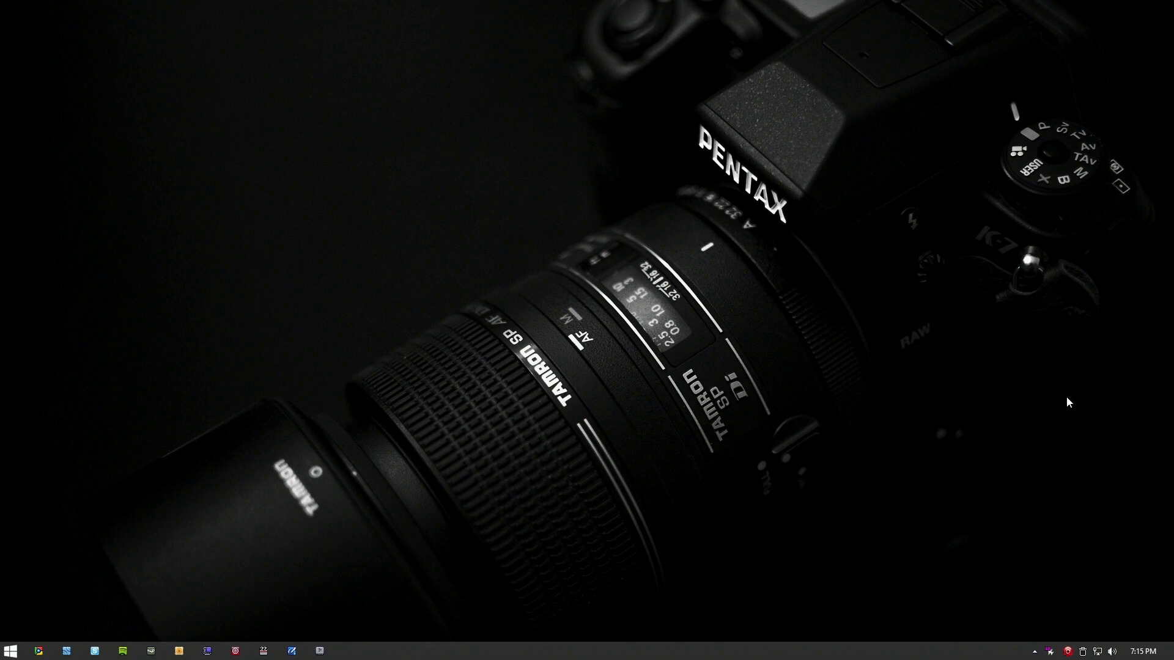
left_click(1034, 648)
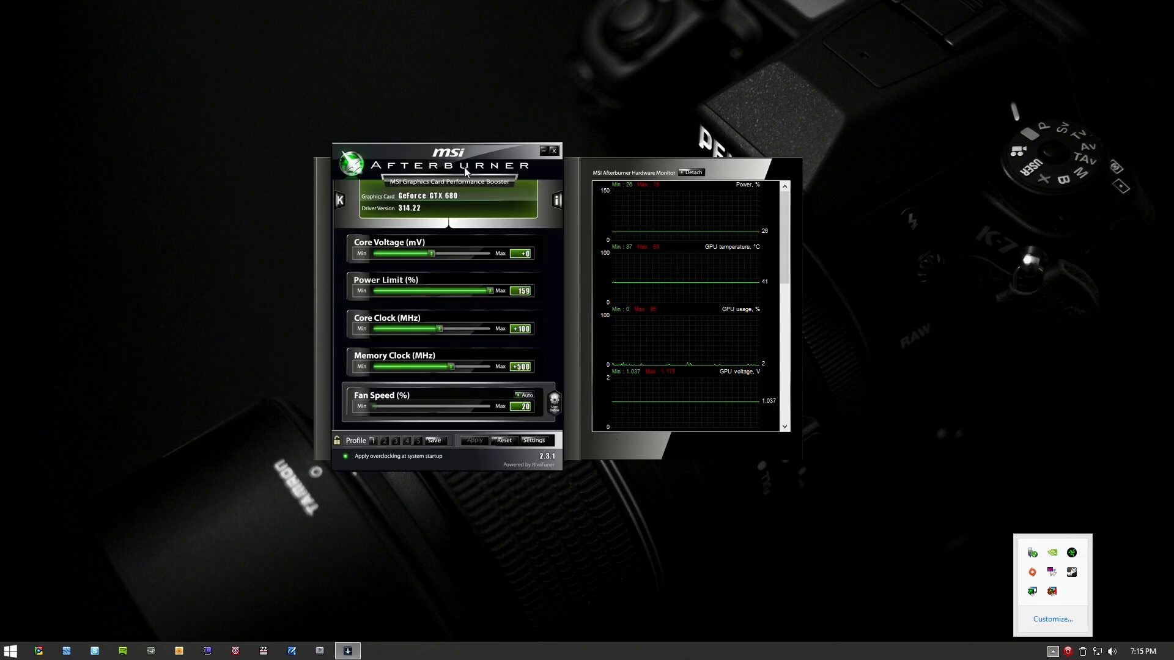
left_click(533, 440)
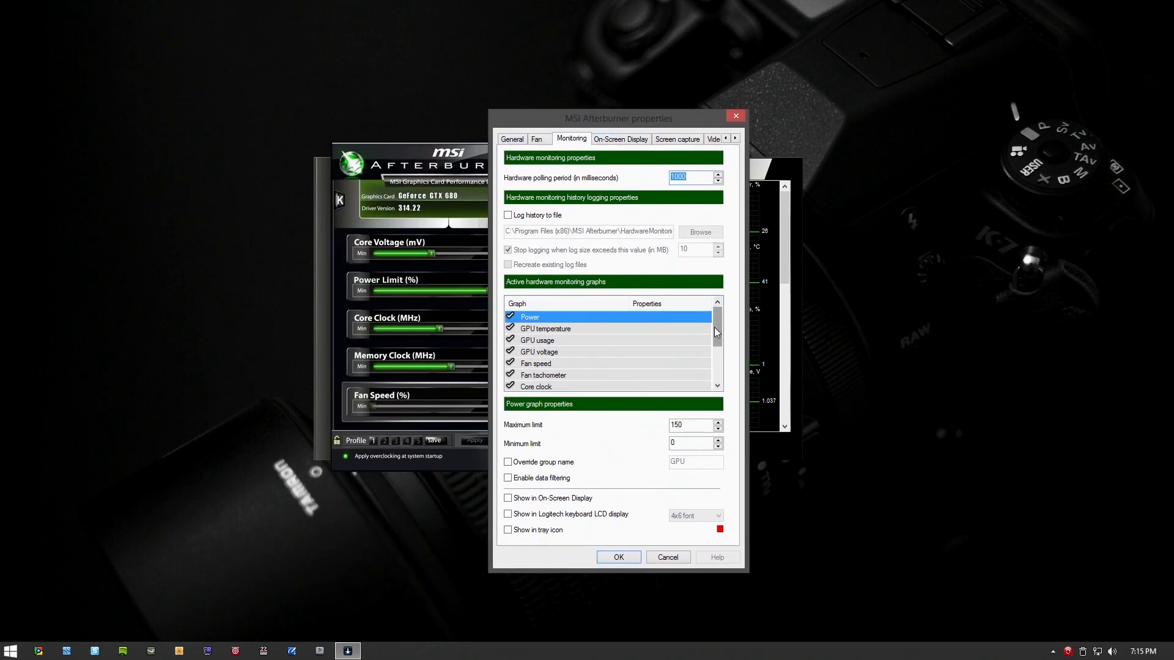
mouse_move(545, 328)
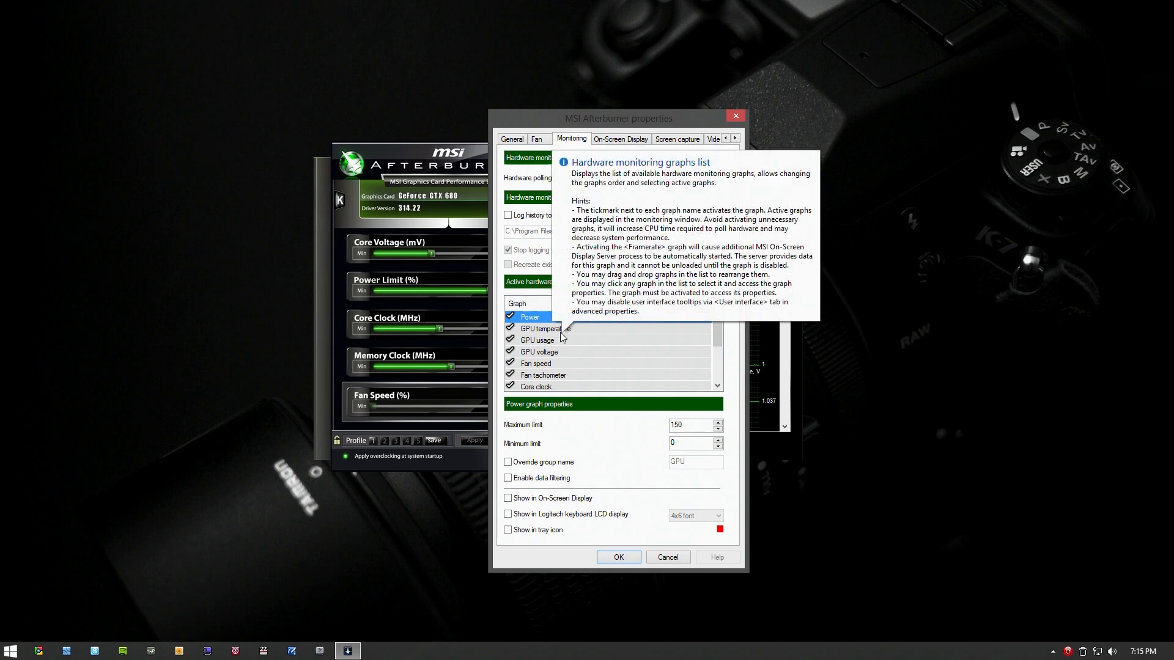
Mark GPU temperature, GPU usage, GPU voltage and Fan speed for the on-screen display
left_click(546, 329)
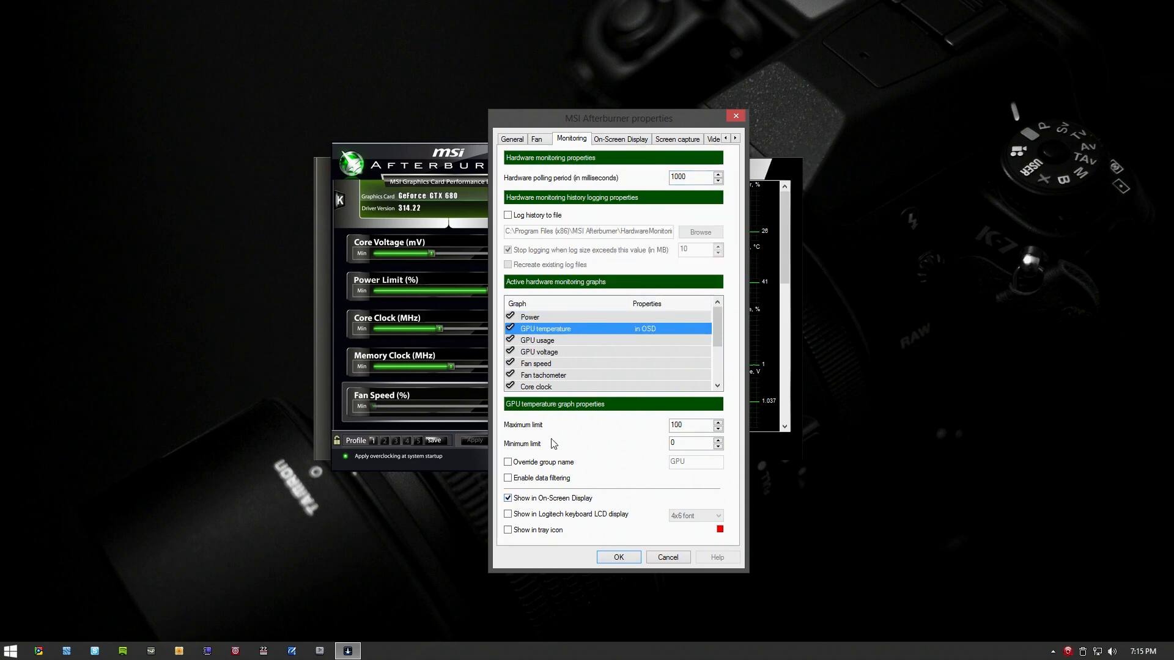
left_click(536, 340)
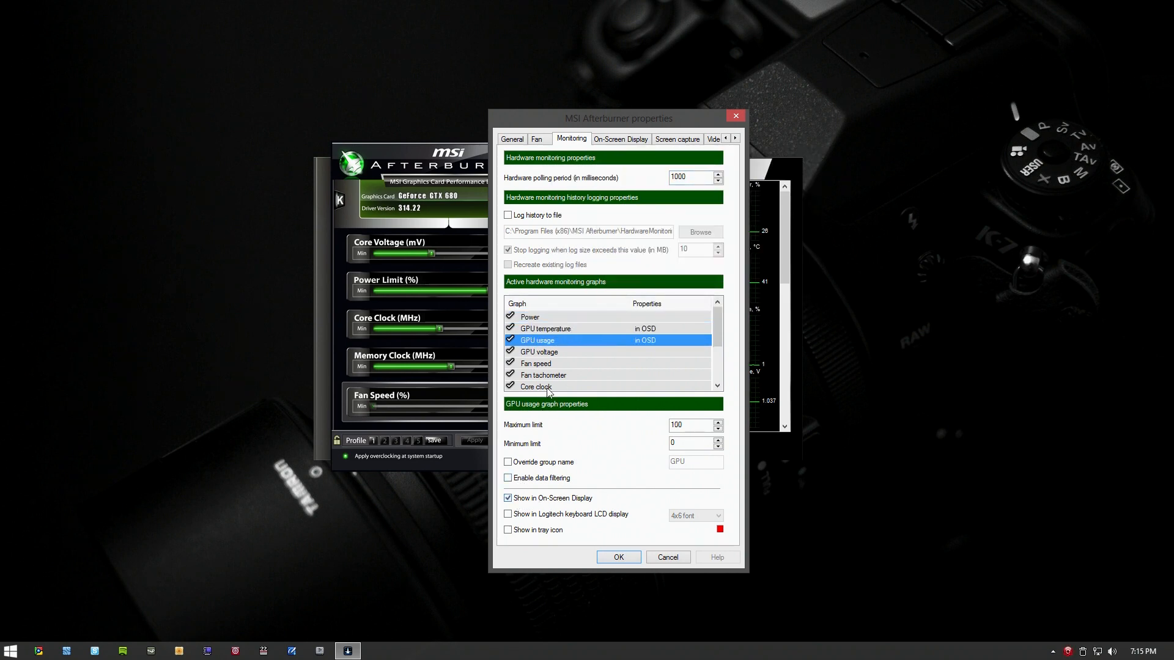
left_click(538, 352)
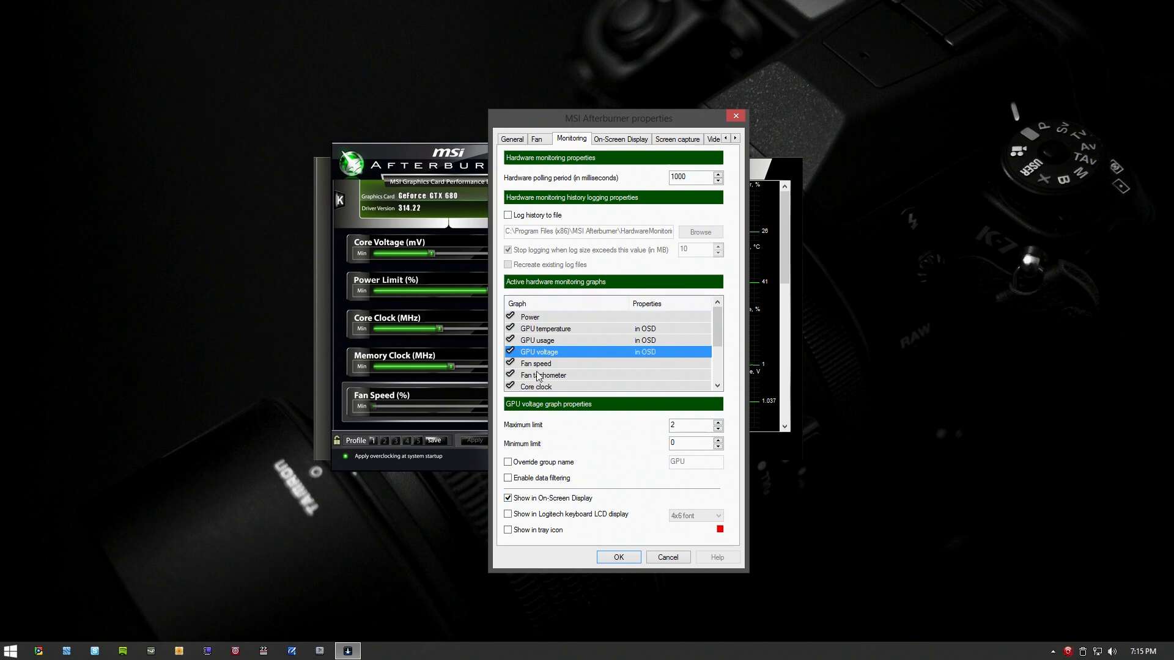
left_click(536, 386)
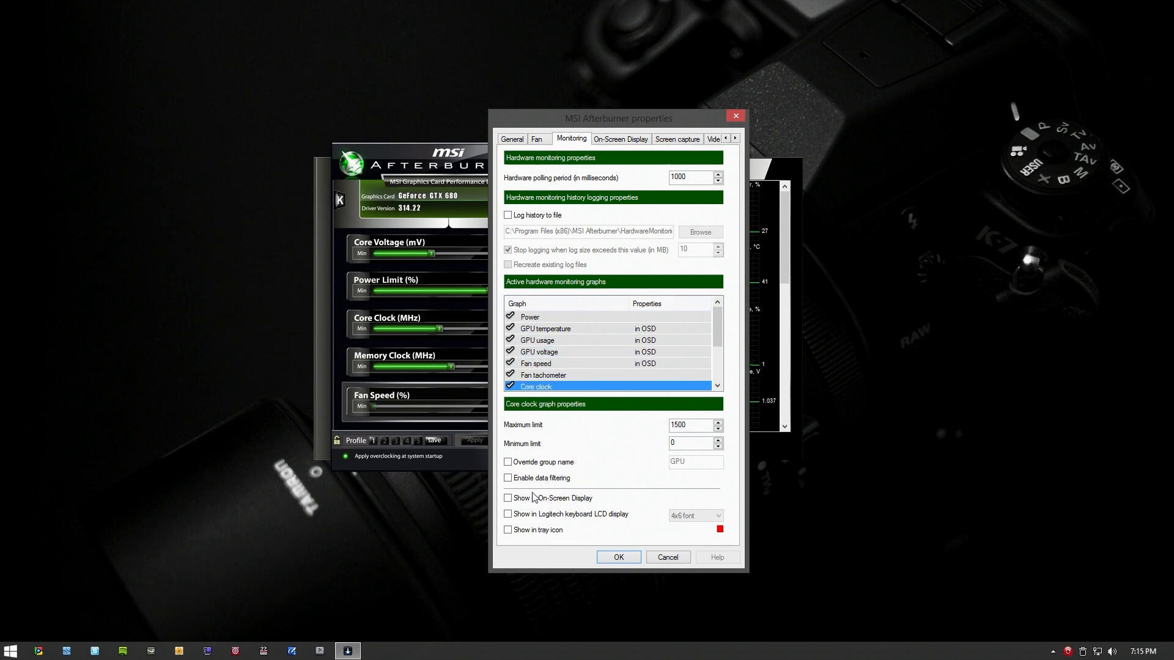